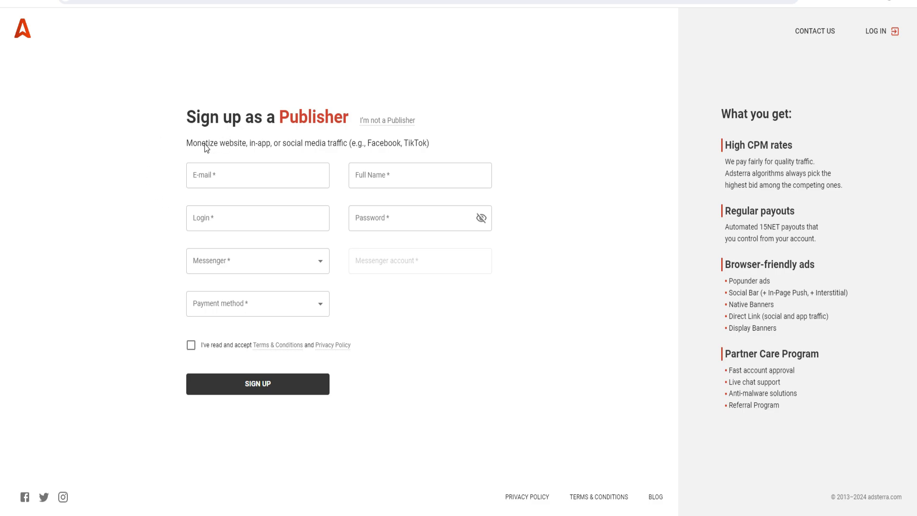
mouse_move(368, 150)
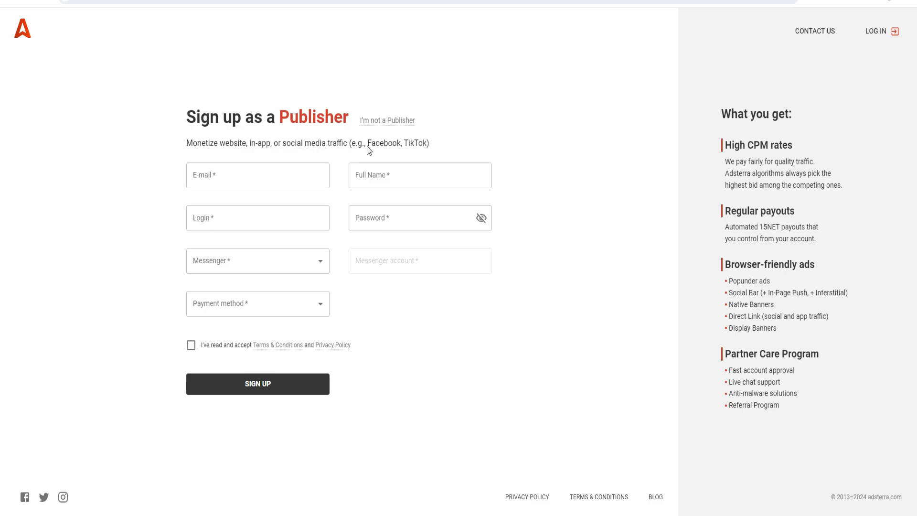
Check the other account roles and enter the login 'ewhfifhew' on the publisher form.
click(258, 218)
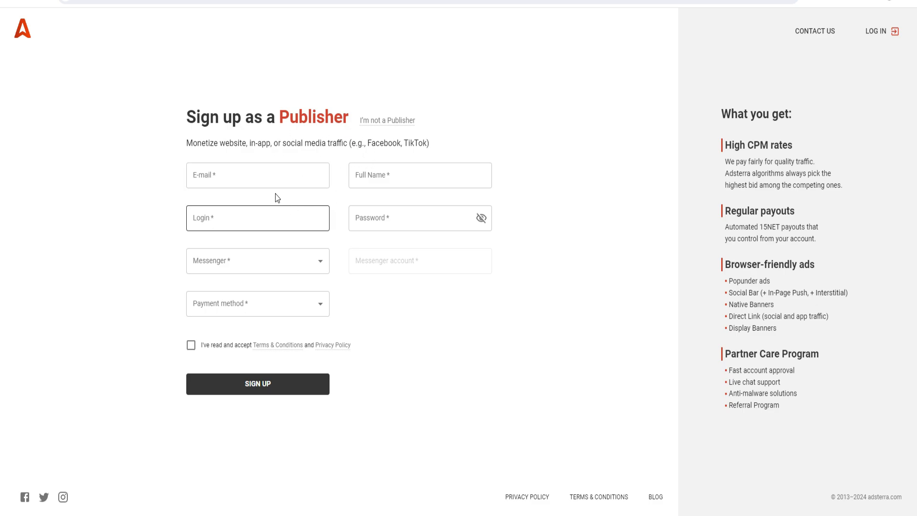
mouse_move(277, 135)
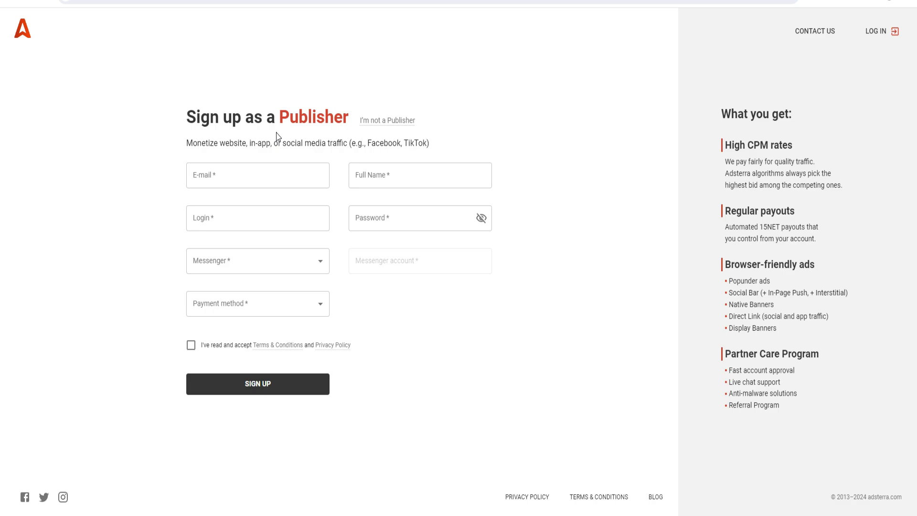
mouse_move(395, 151)
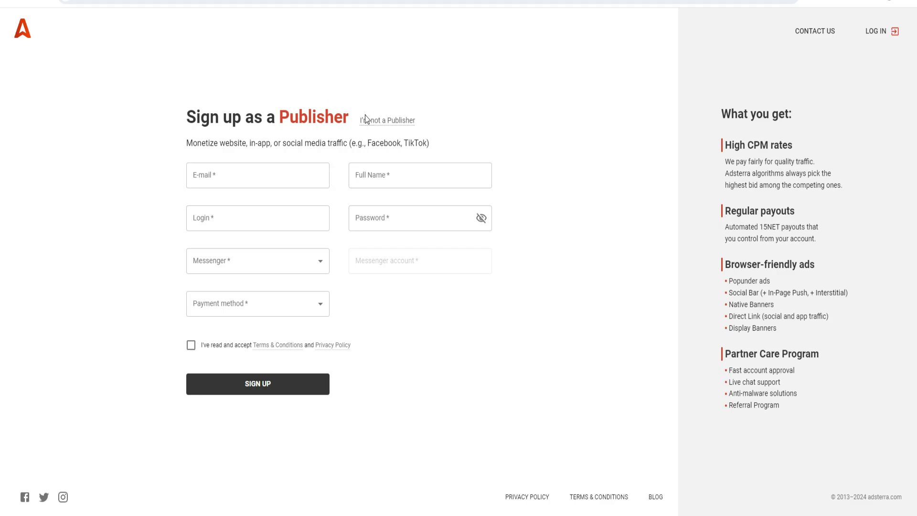
mouse_move(288, 73)
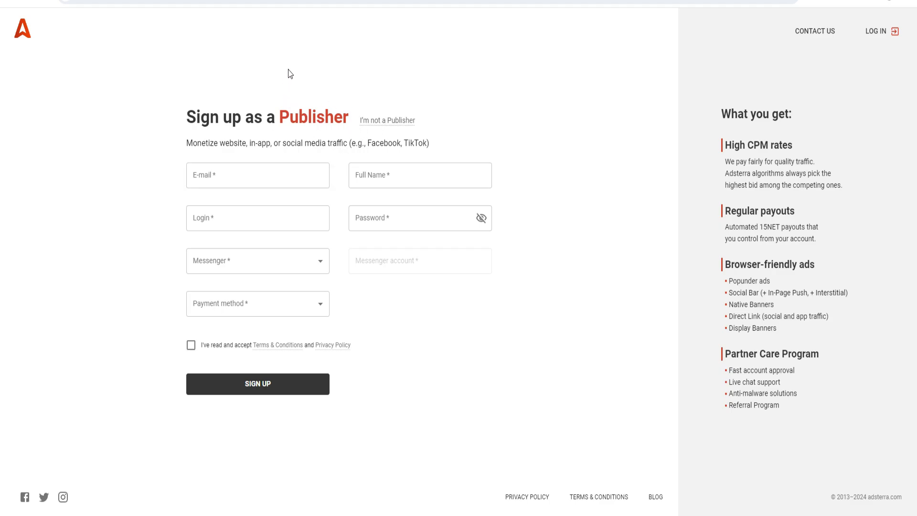
click(386, 120)
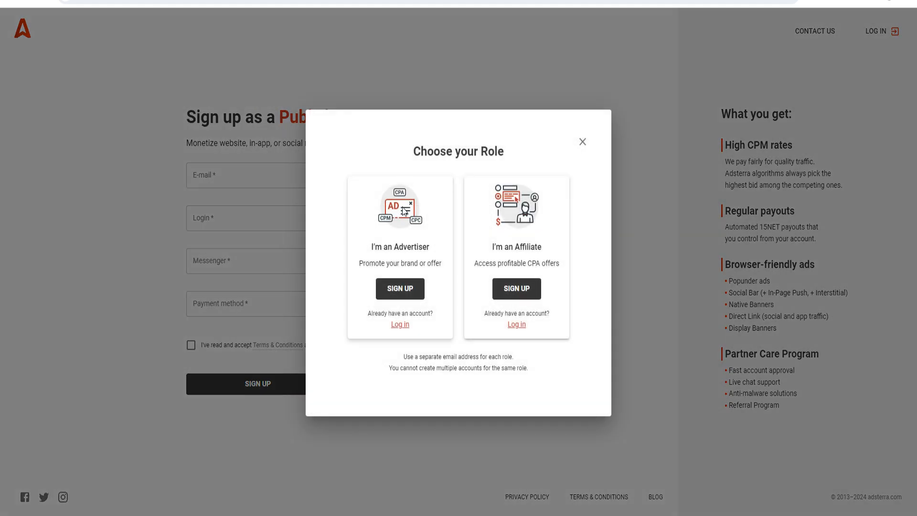
mouse_move(417, 235)
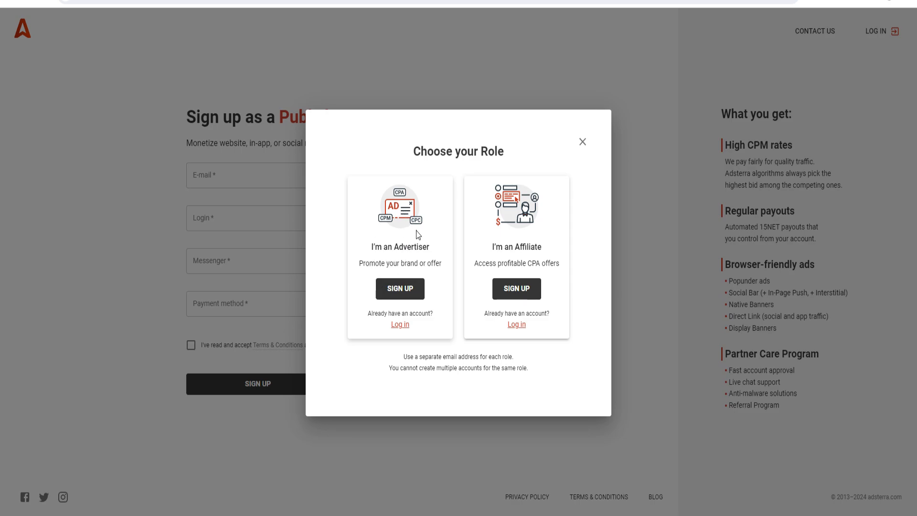
mouse_move(526, 242)
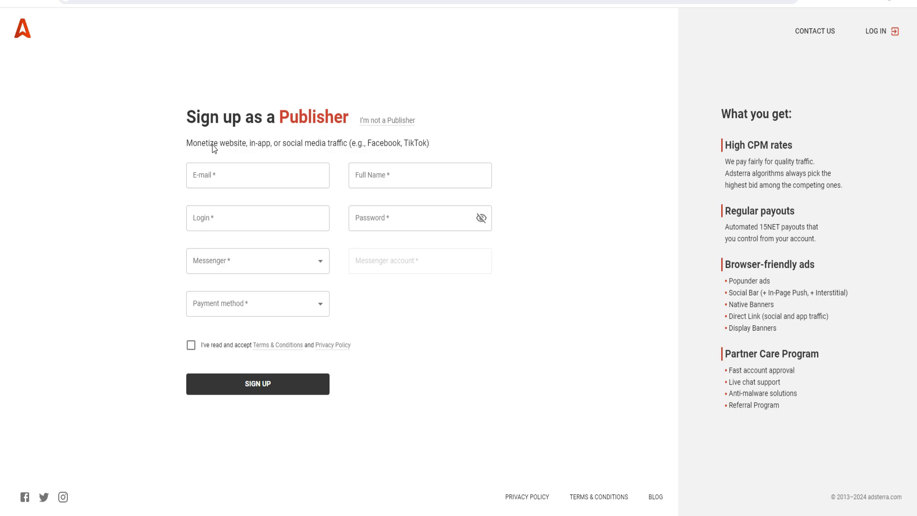
mouse_move(200, 123)
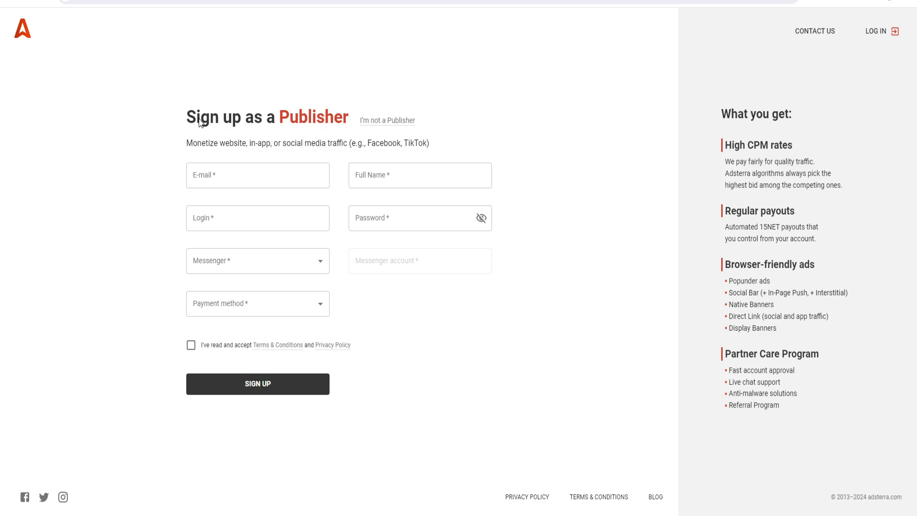
mouse_move(515, 8)
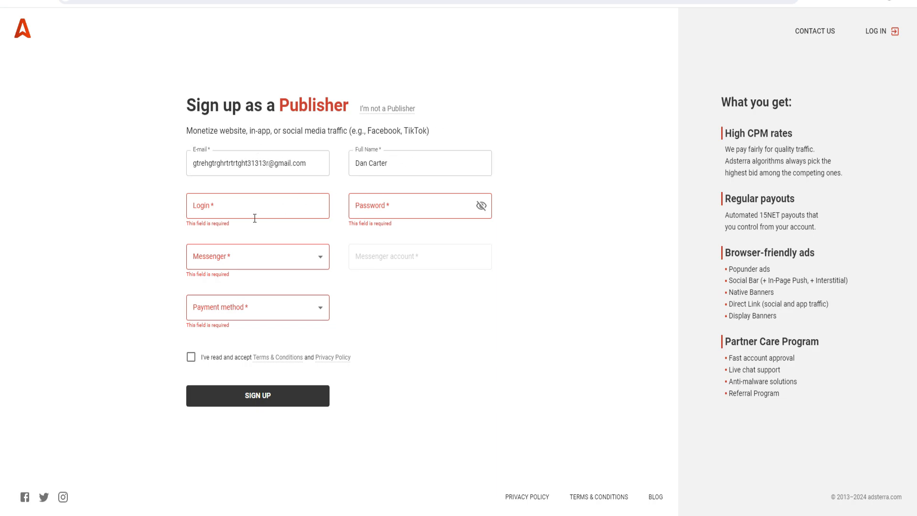
click(258, 205)
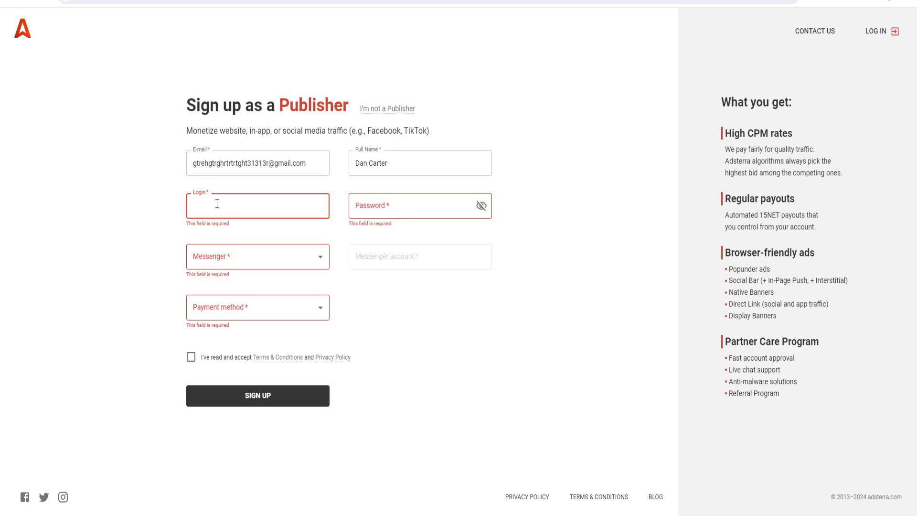
text(ewhfifhew)
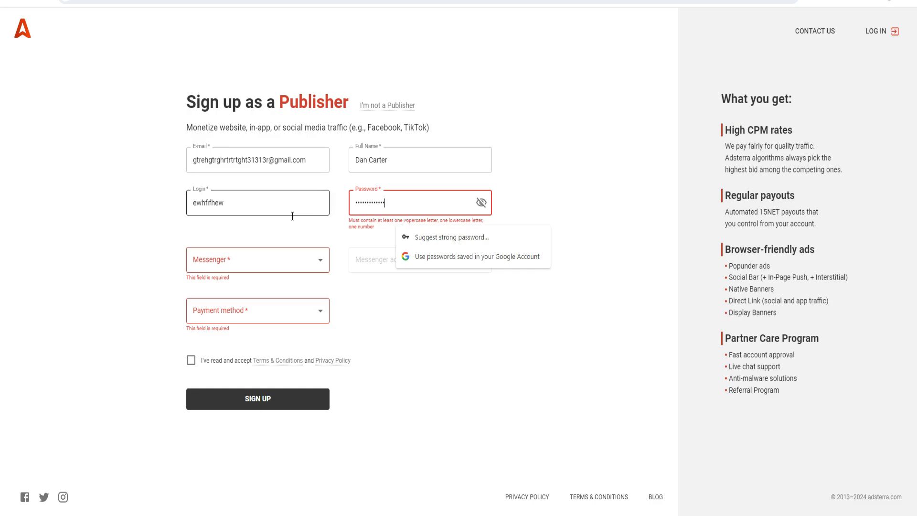
Enter messenger account 'gregregre', switching the messenger from Facebook to Twitter.
click(257, 259)
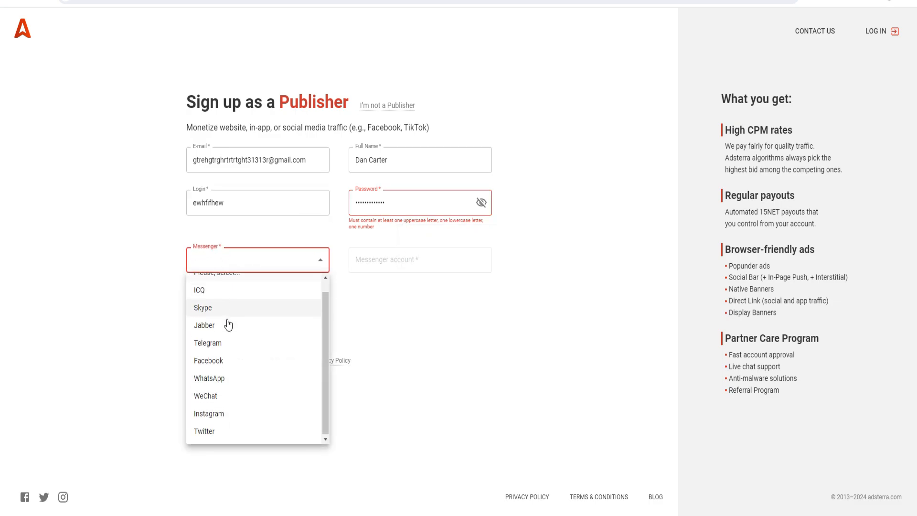
mouse_move(229, 352)
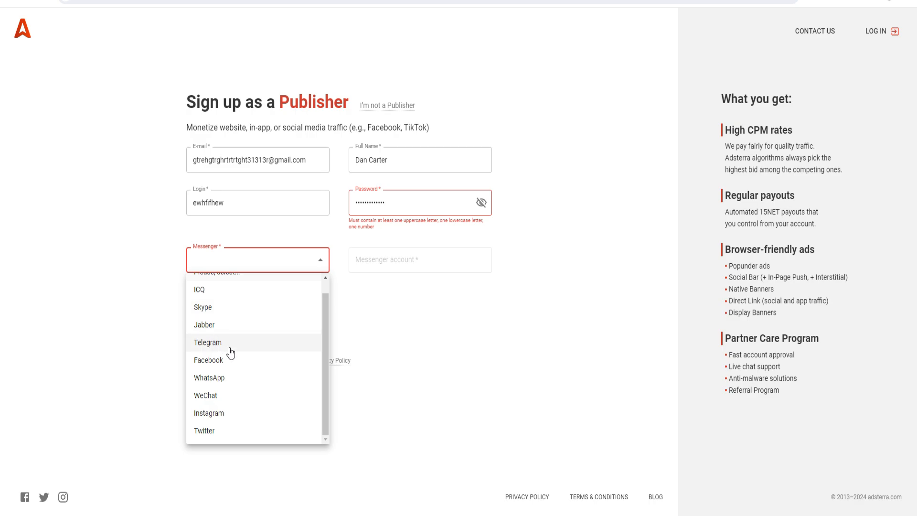
mouse_move(228, 383)
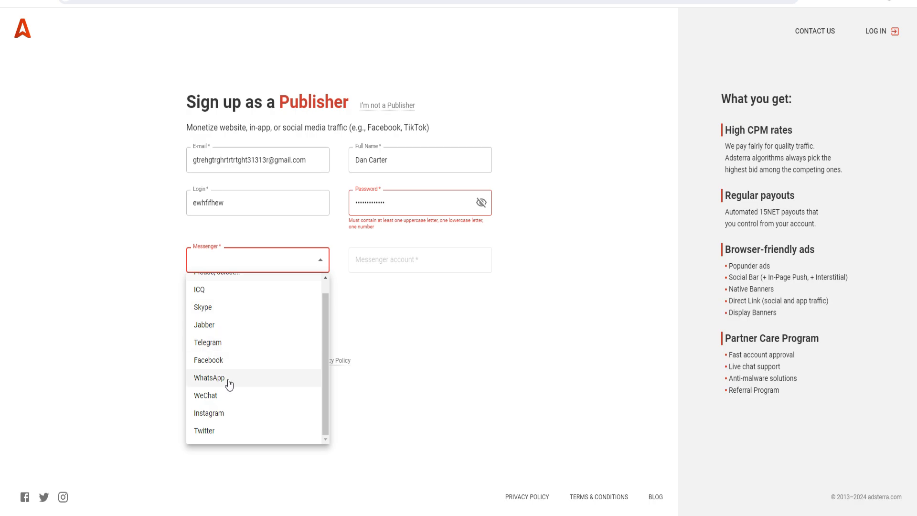
click(208, 359)
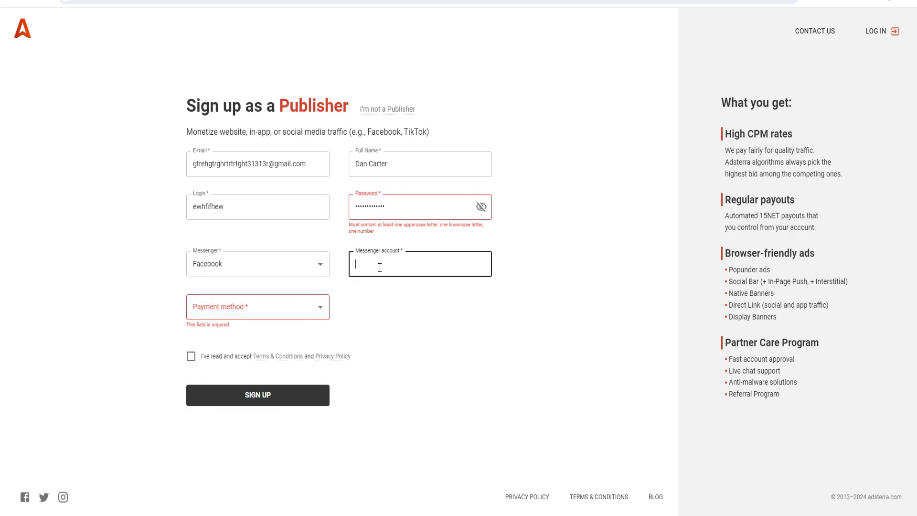
text(gregregre)
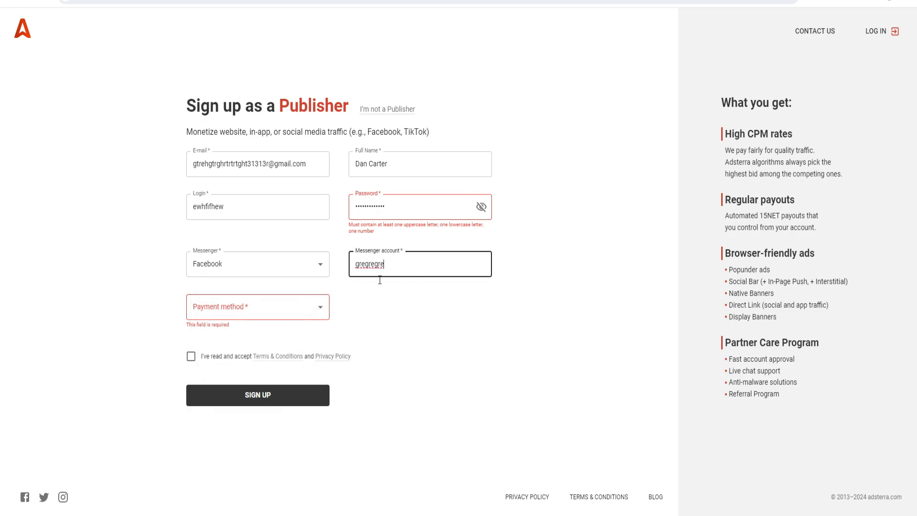
click(257, 263)
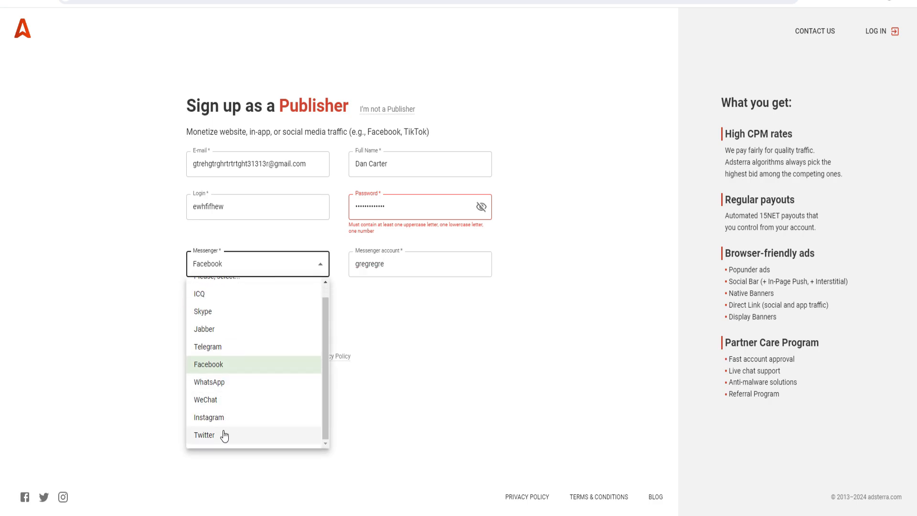
click(204, 435)
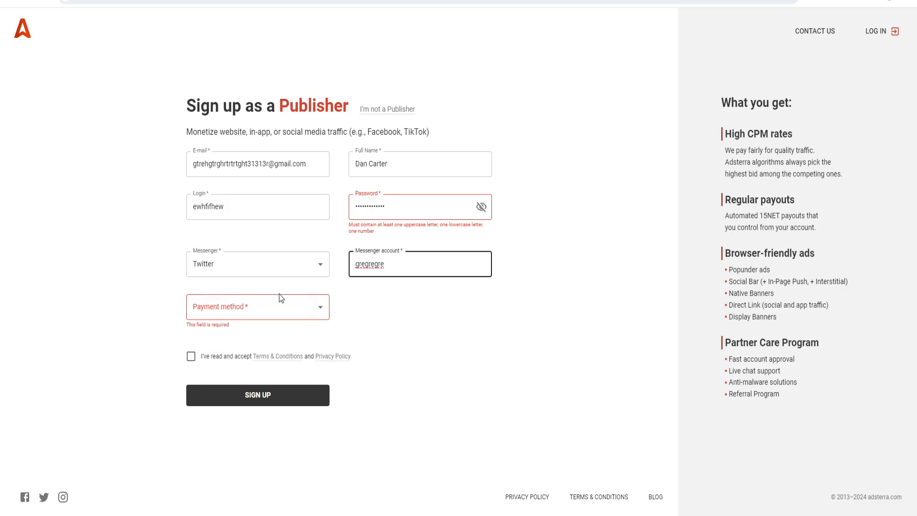
click(258, 307)
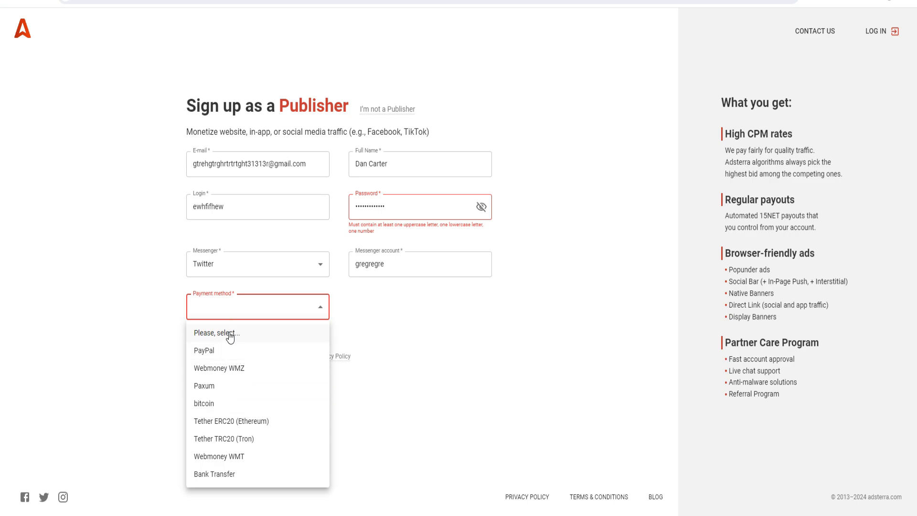
mouse_move(232, 381)
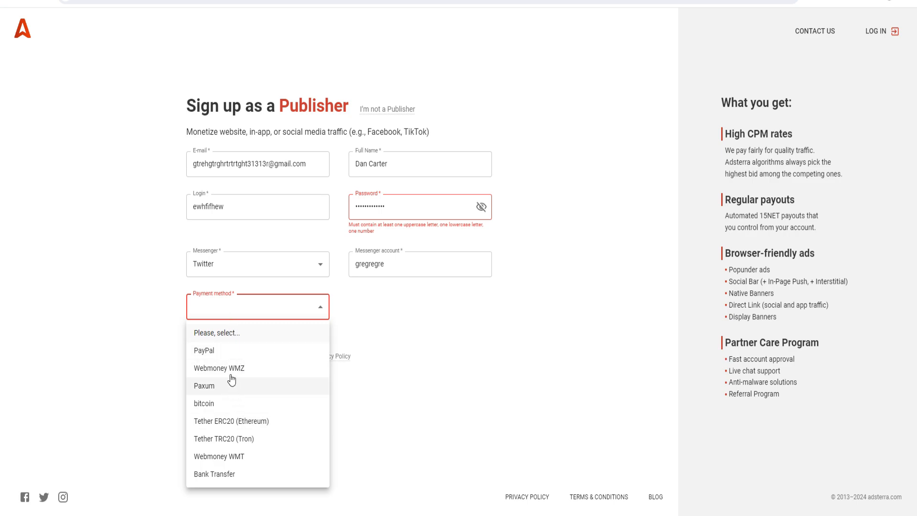
mouse_move(226, 473)
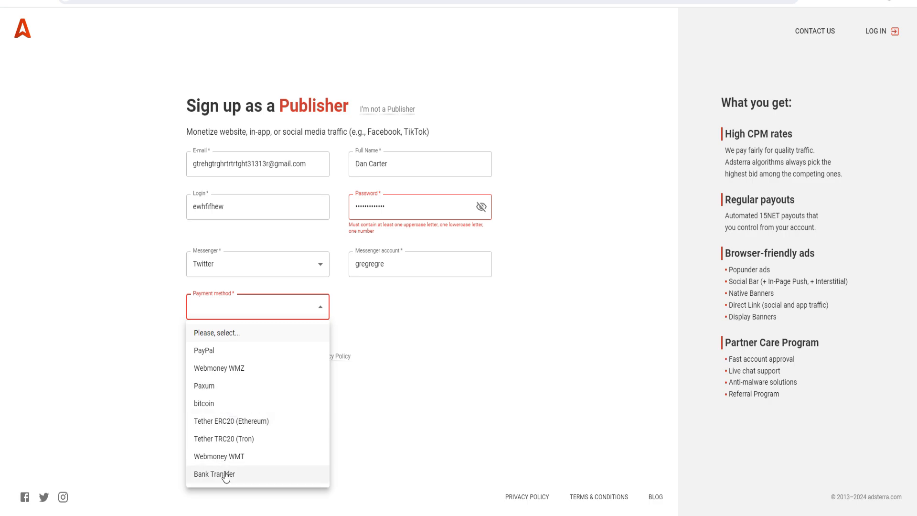
Pick Bank Transfer from the payment method list.
click(213, 474)
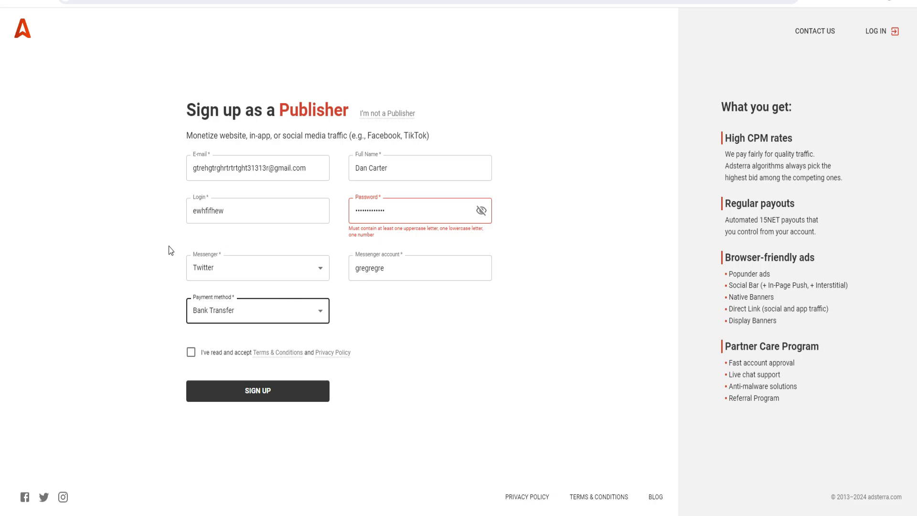
Tick the 'I've read and accept Terms & Conditions and Privacy Policy' checkbox.
click(191, 352)
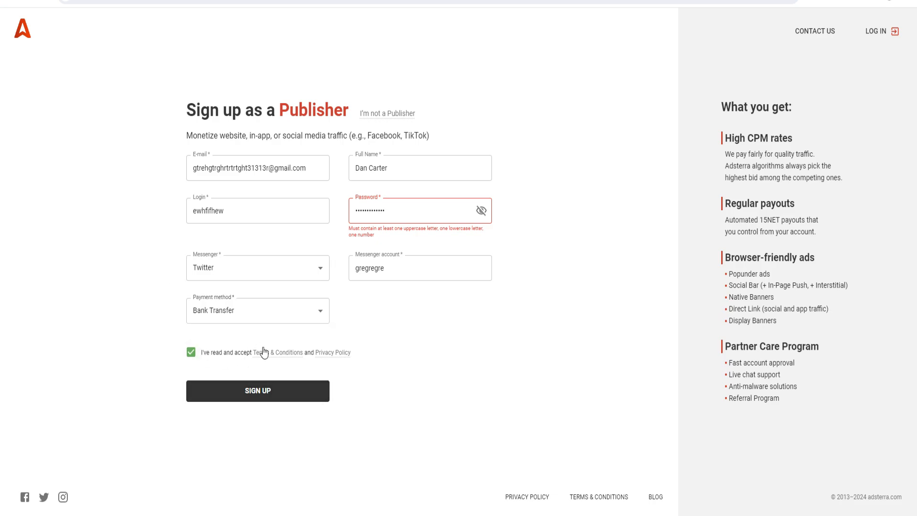
mouse_move(531, 303)
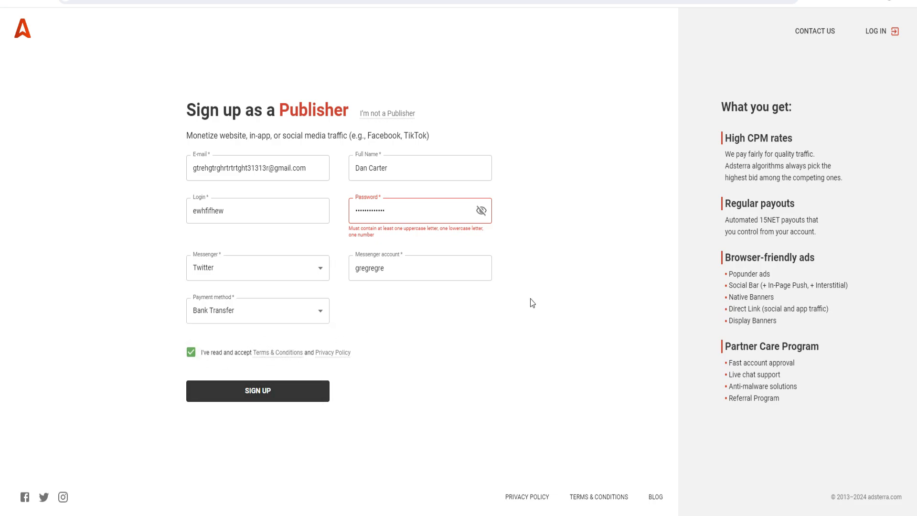
mouse_move(720, 150)
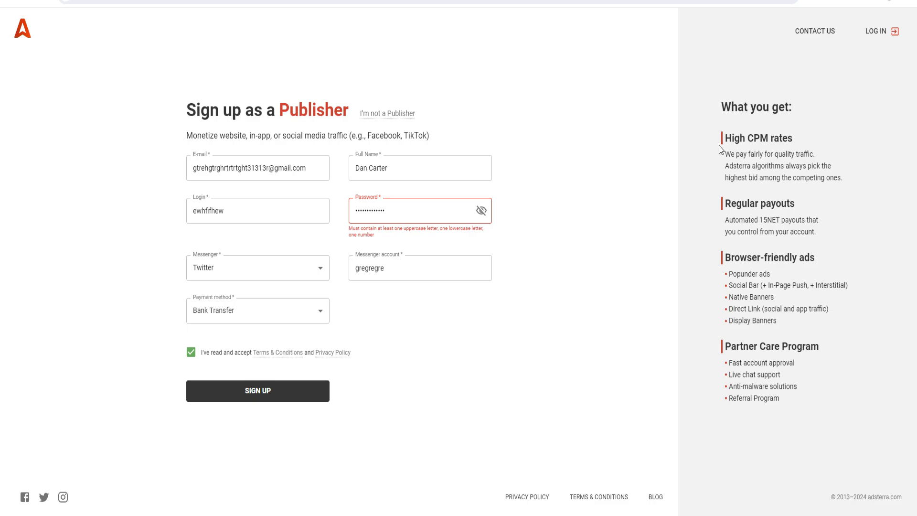
mouse_move(749, 160)
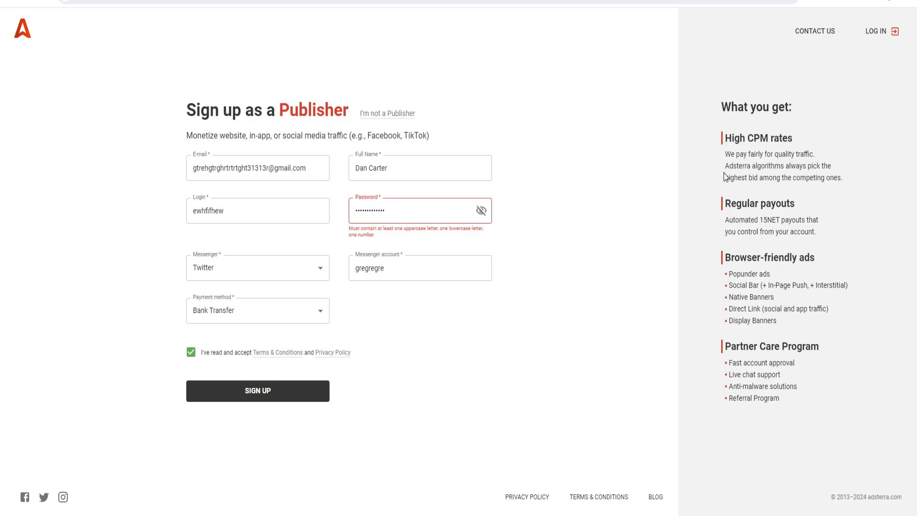
mouse_move(772, 188)
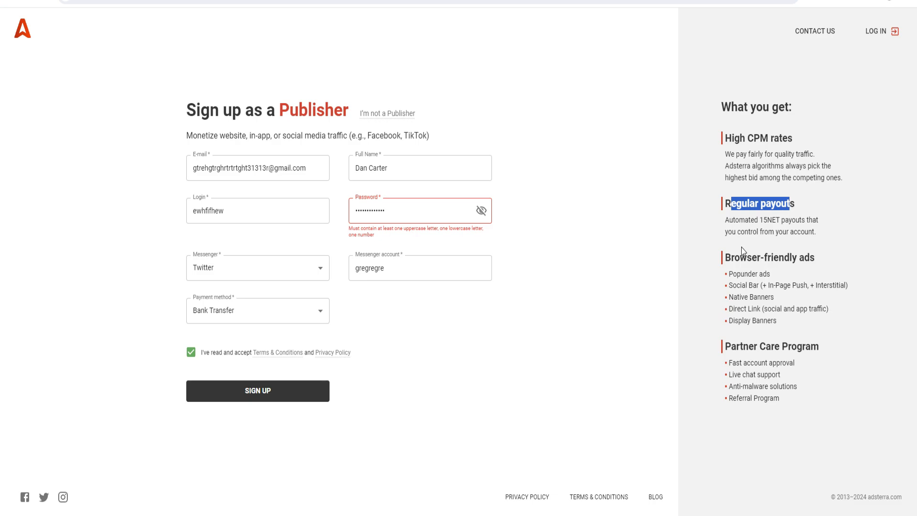
mouse_move(727, 273)
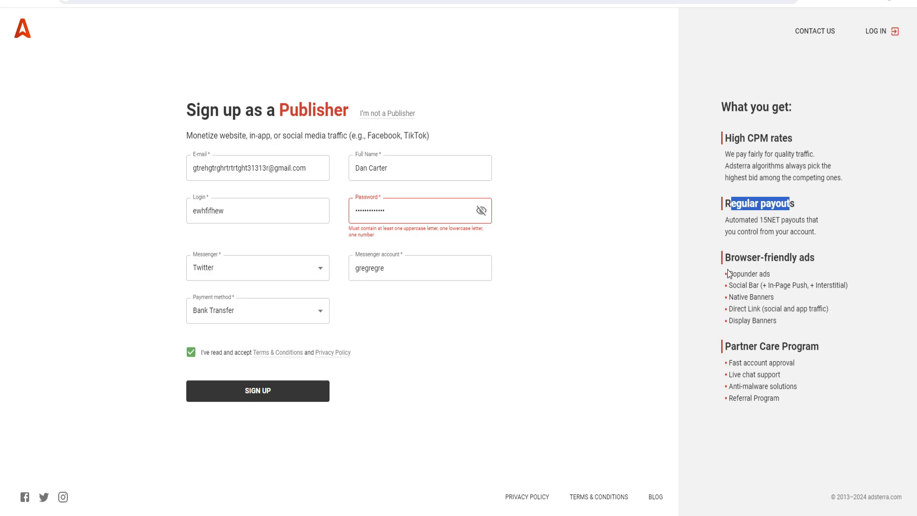
mouse_move(764, 315)
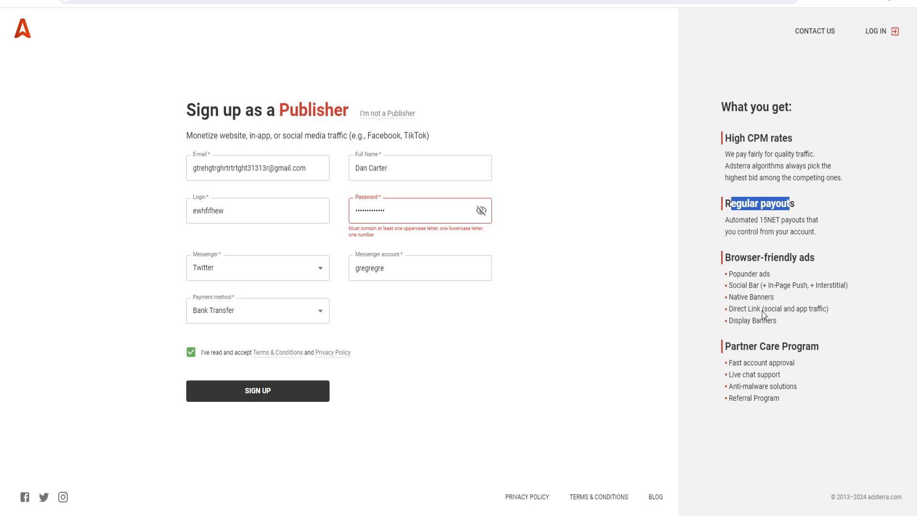
mouse_move(698, 165)
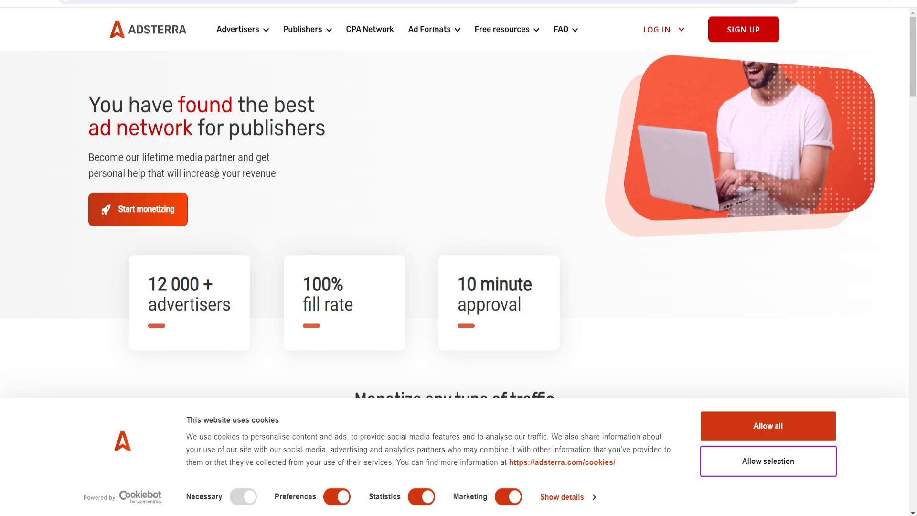
scroll(down, 3)
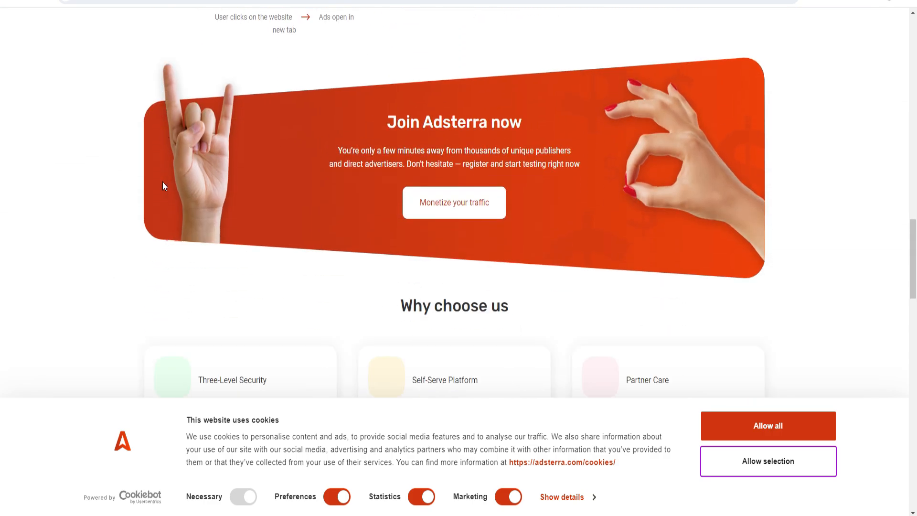
scroll(down, 3)
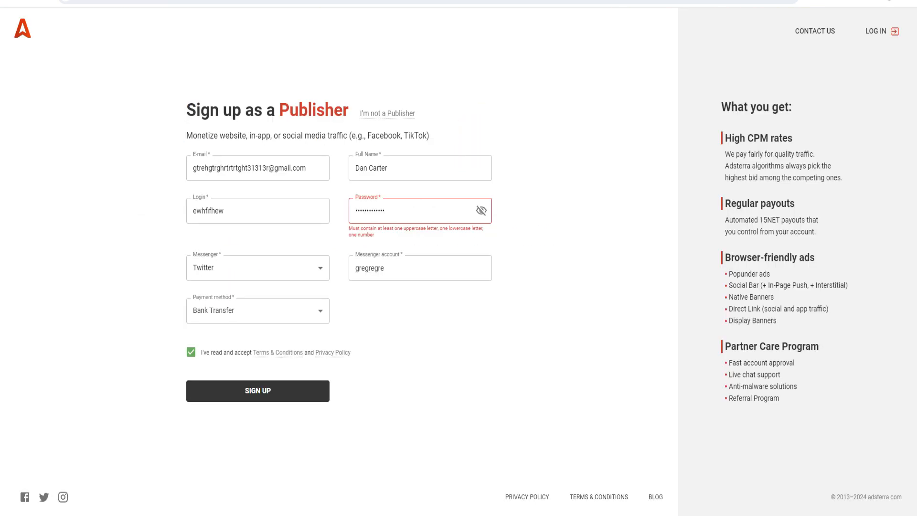
mouse_move(551, 111)
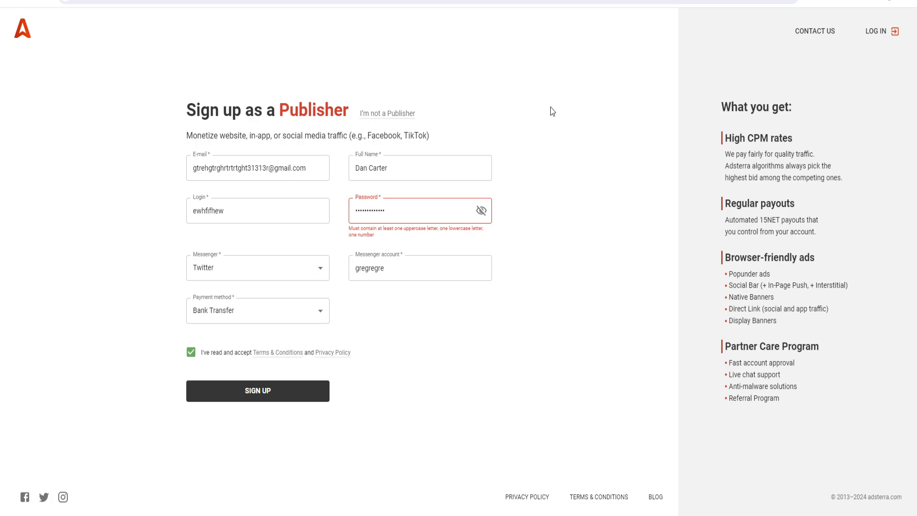
mouse_move(521, 121)
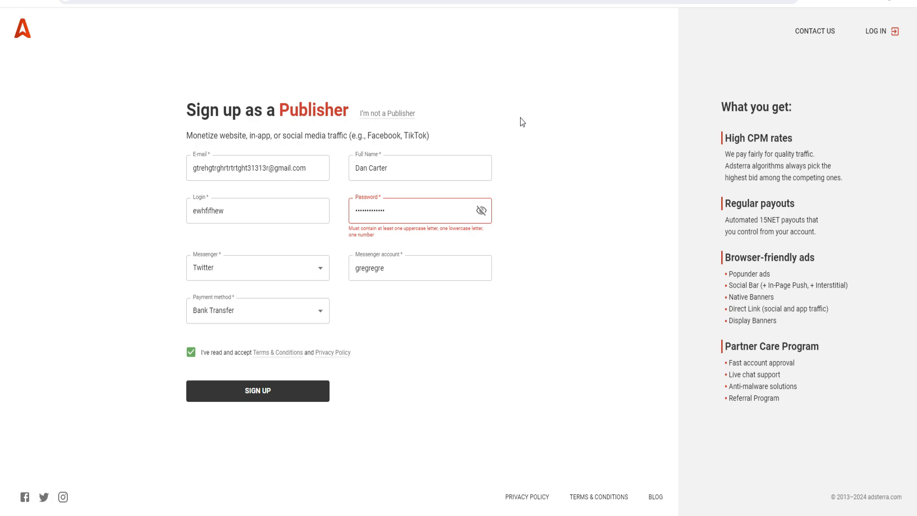
mouse_move(524, 113)
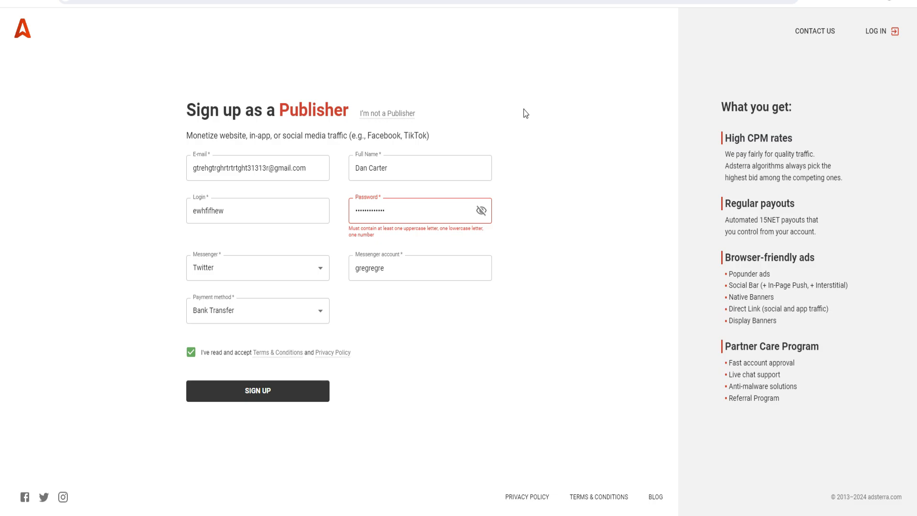
mouse_move(510, 127)
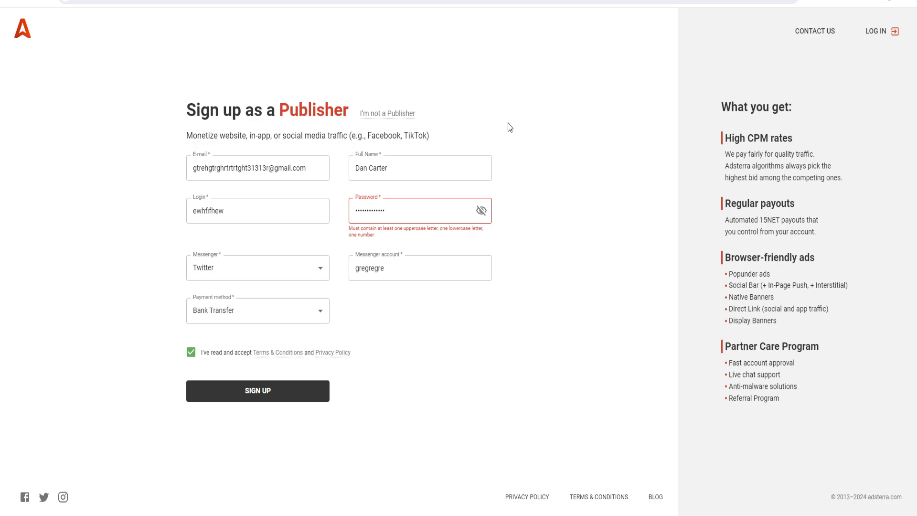
mouse_move(500, 119)
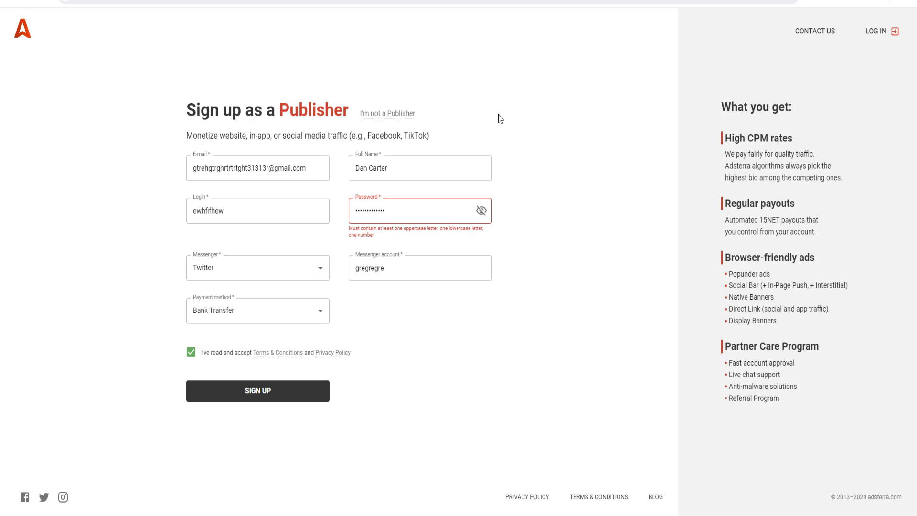
mouse_move(521, 114)
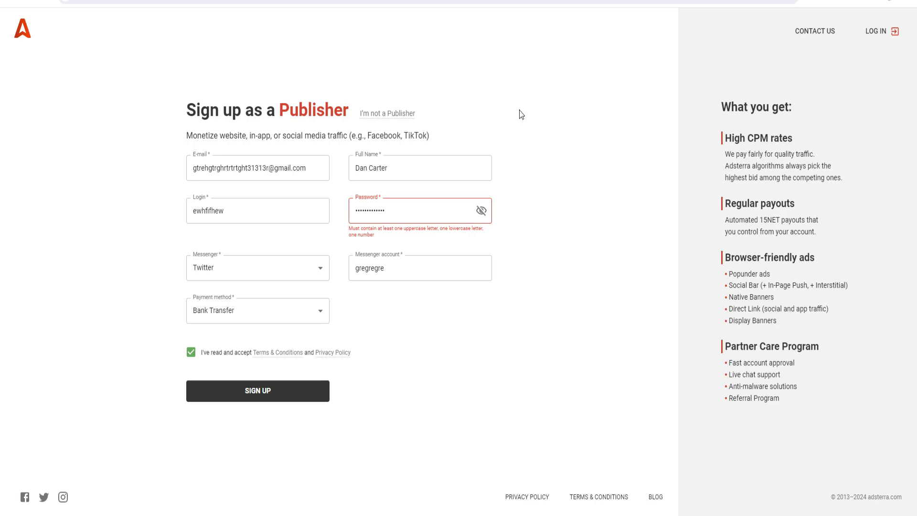